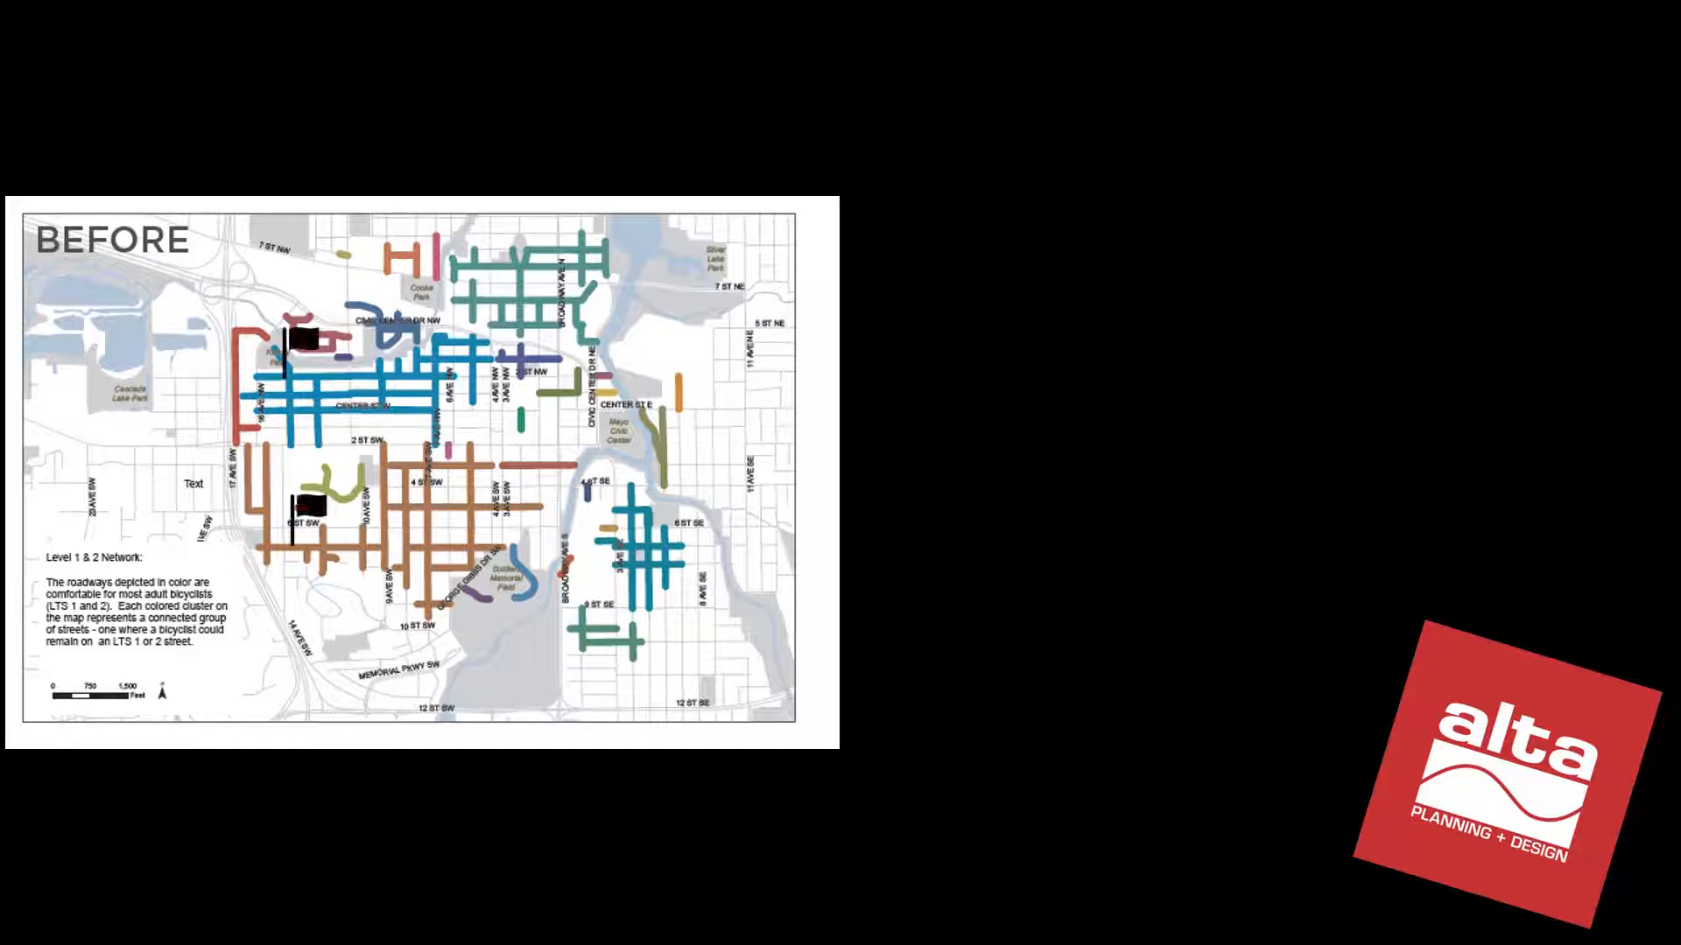
- Draw a black arrow from the upper marker down to the lower marker on the BEFORE map
drag(292, 333, 291, 510)
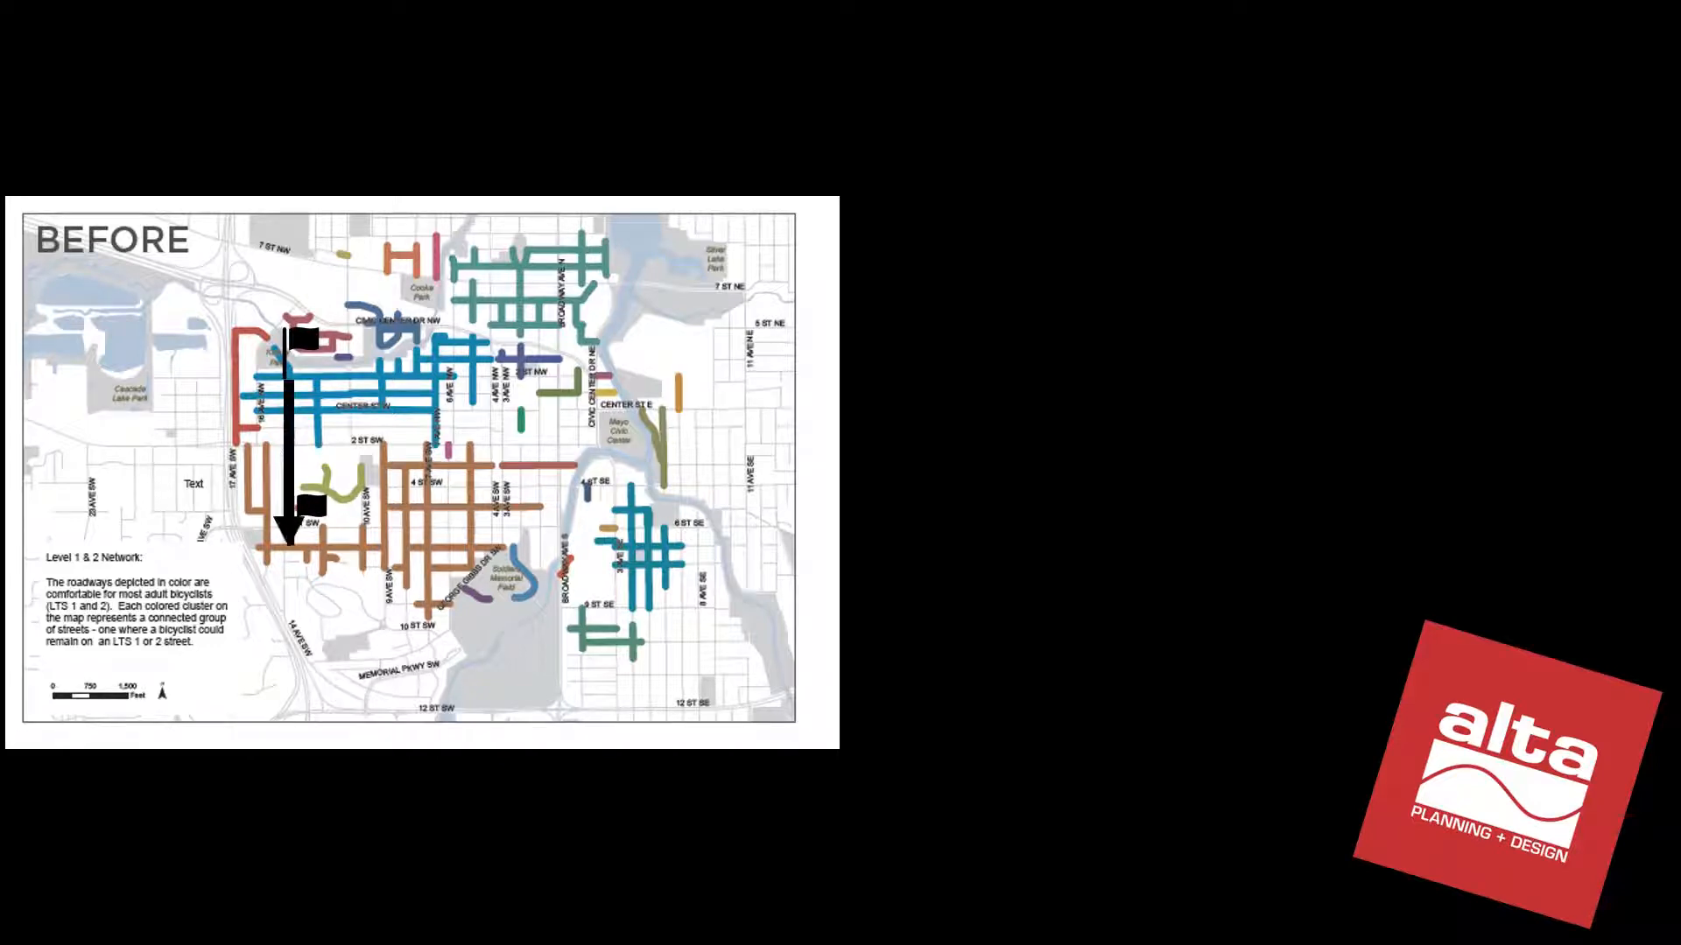